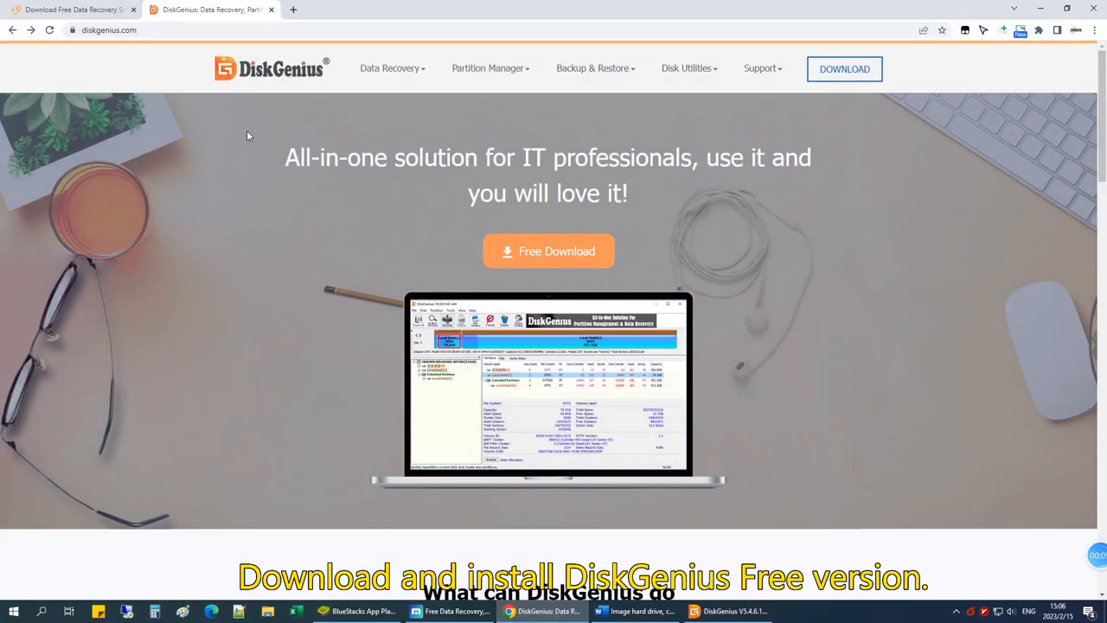
Step: Download the free version of DiskGenius from diskgenius.com
{"action": "left_click", "coordinate": [130, 30]}
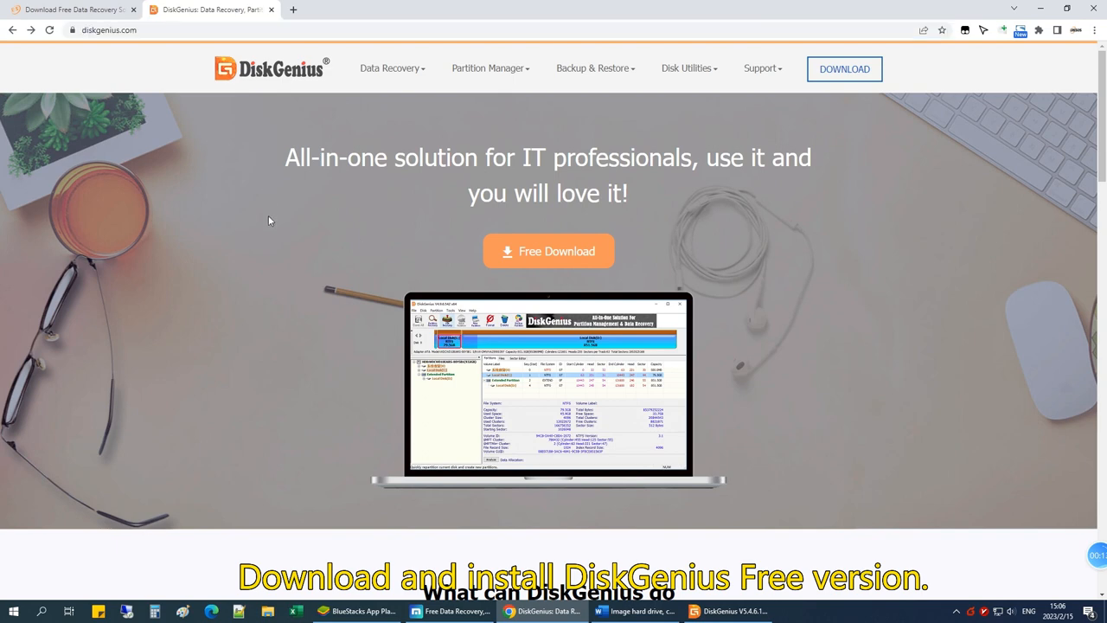
{"action": "left_click", "coordinate": [548, 251]}
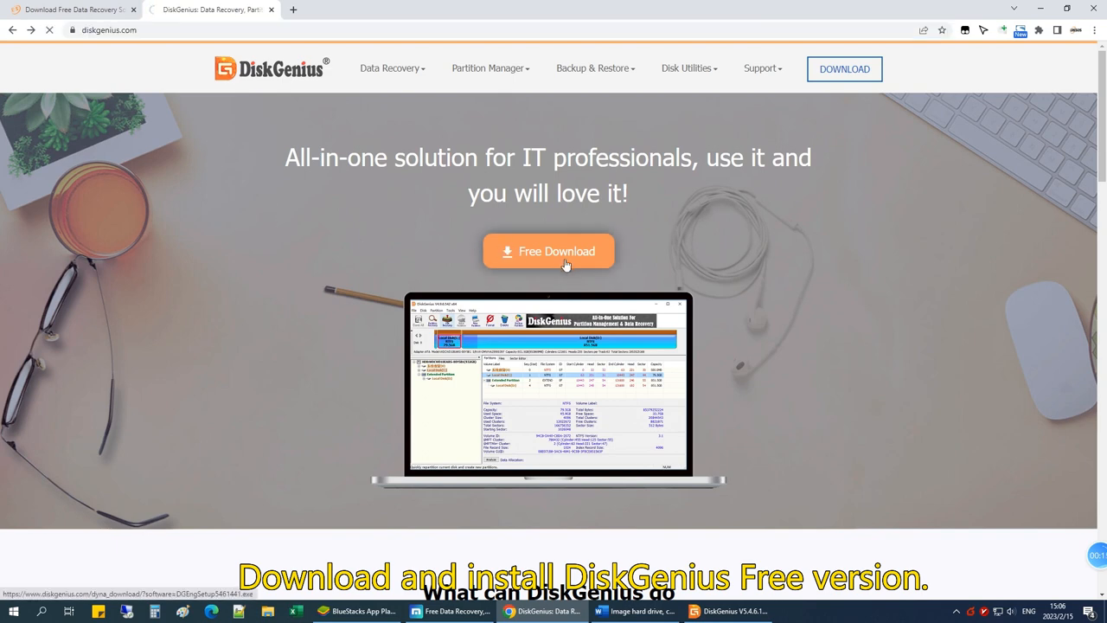
{"action": "left_click", "coordinate": [548, 251]}
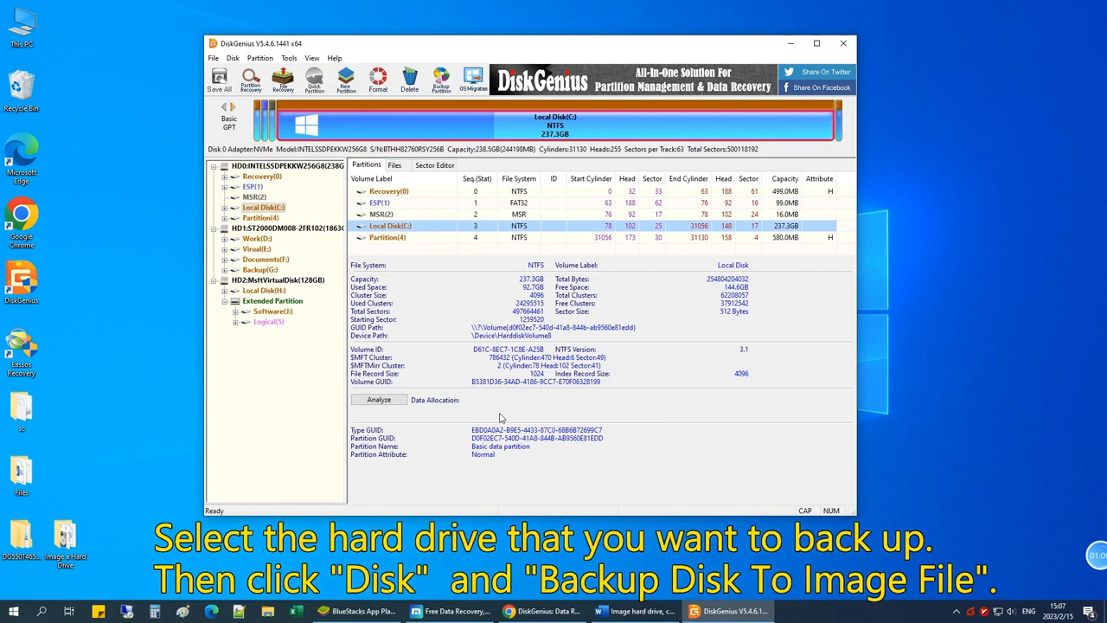
Step: Select HD2 MsftVirtualDisk (128GB) and bring up the Disk menu operations
{"action": "left_click", "coordinate": [277, 280]}
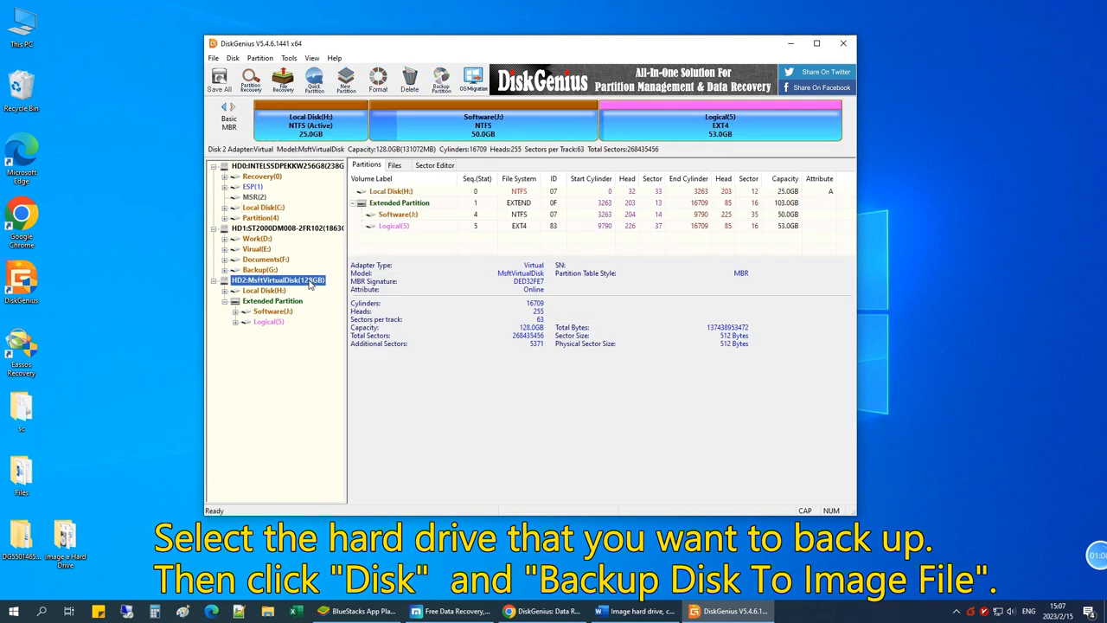
{"action": "mouse_move", "coordinate": [266, 284]}
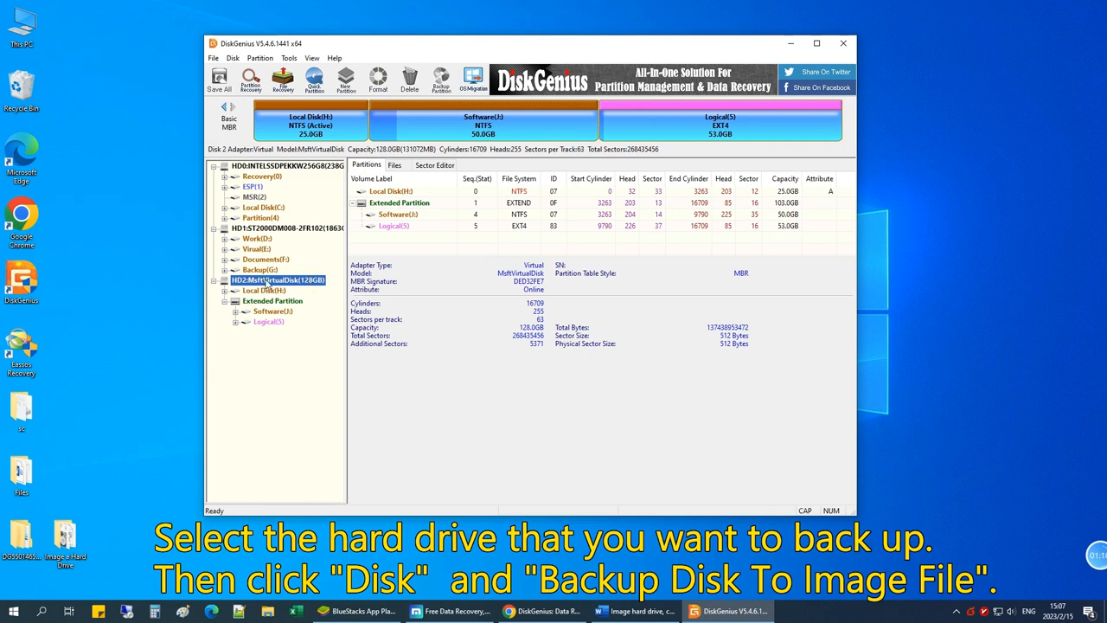
{"action": "left_click", "coordinate": [232, 59]}
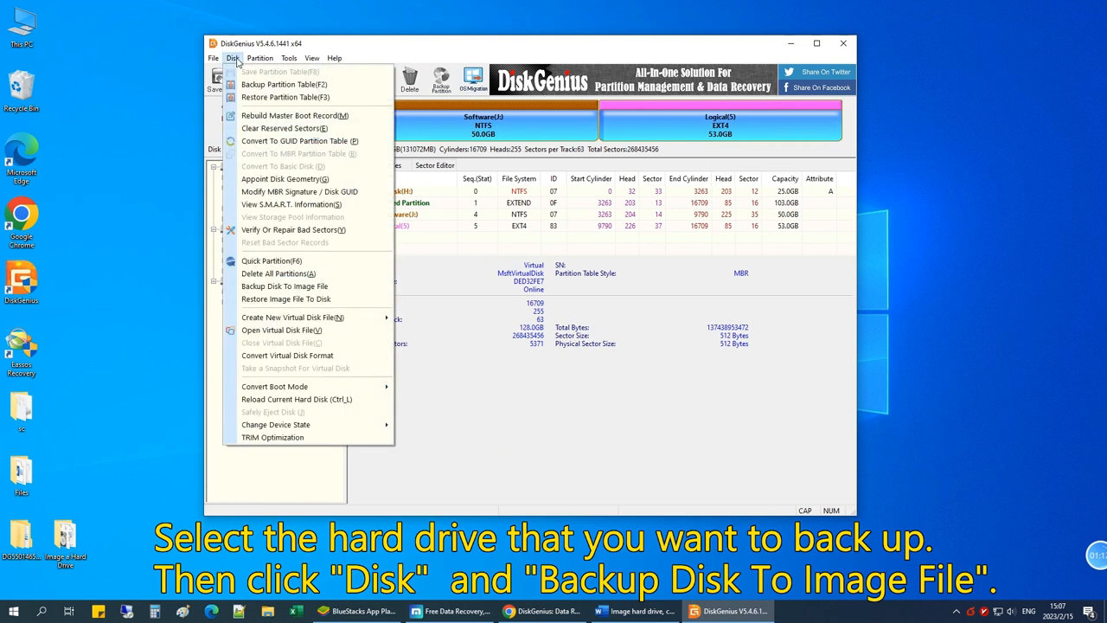
{"action": "mouse_move", "coordinate": [284, 287]}
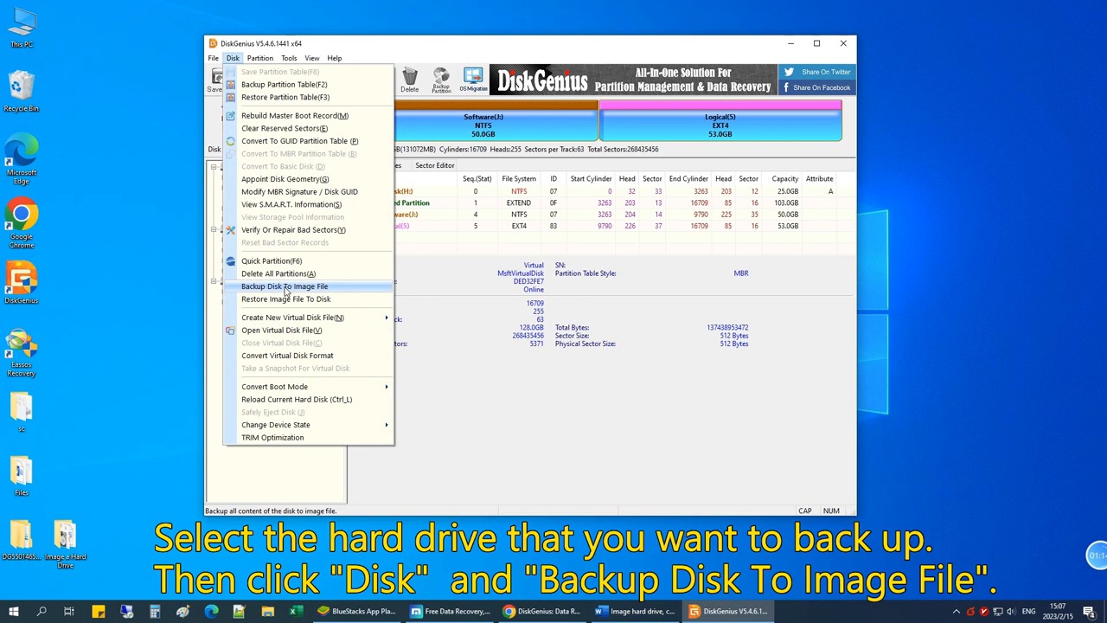
Step: Start Backup Disk To Image File and keep all three partitions via Manage Partitions
{"action": "left_click", "coordinate": [284, 286]}
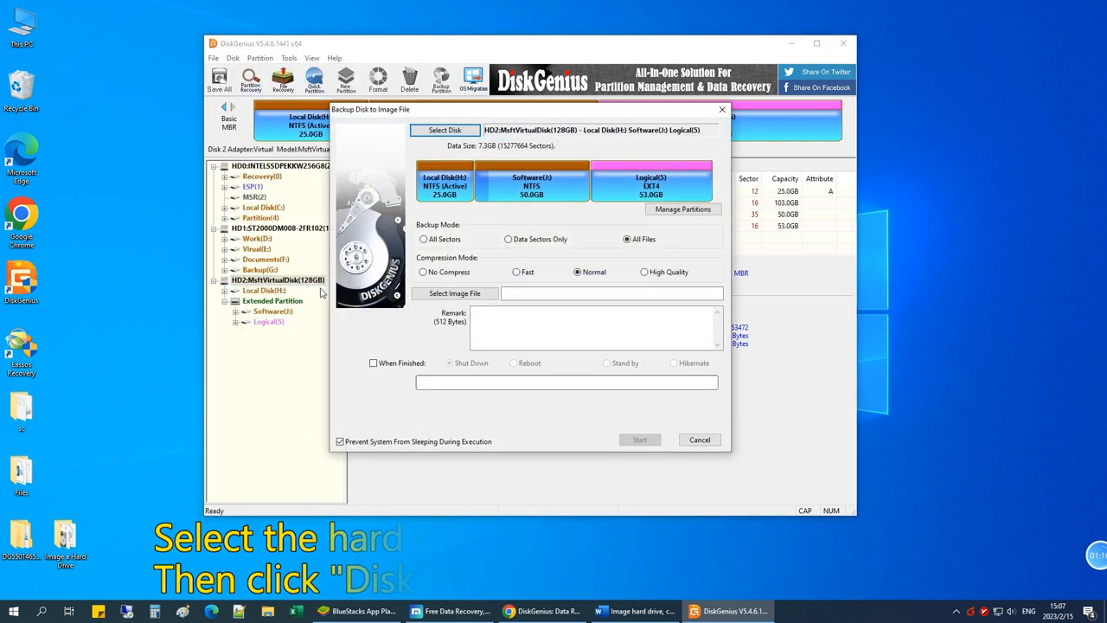
{"action": "mouse_move", "coordinate": [683, 215]}
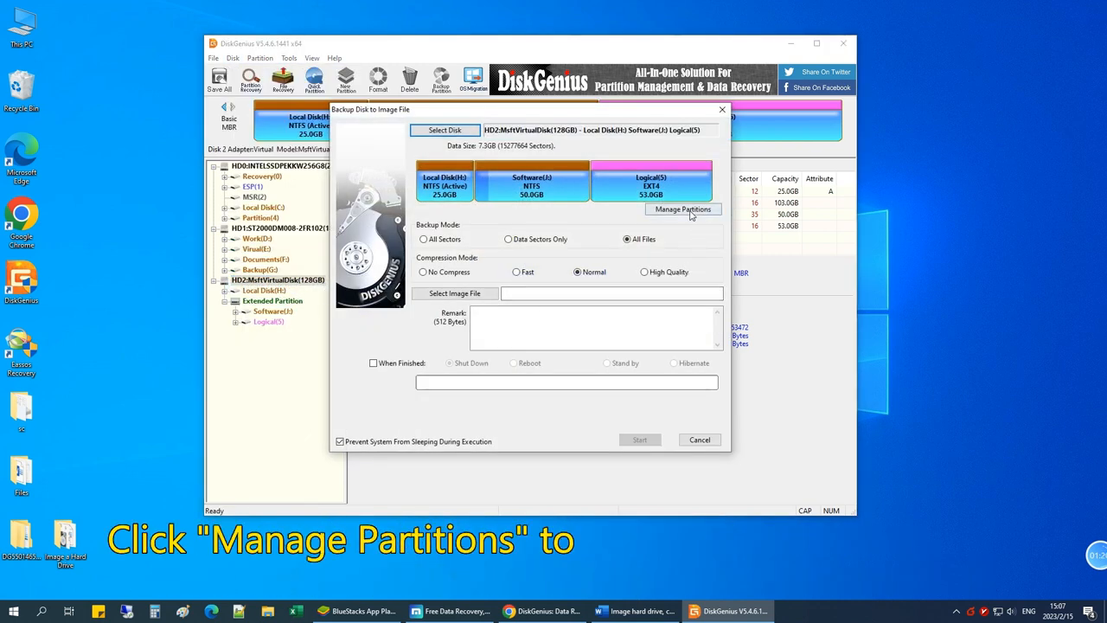
{"action": "left_click", "coordinate": [682, 209]}
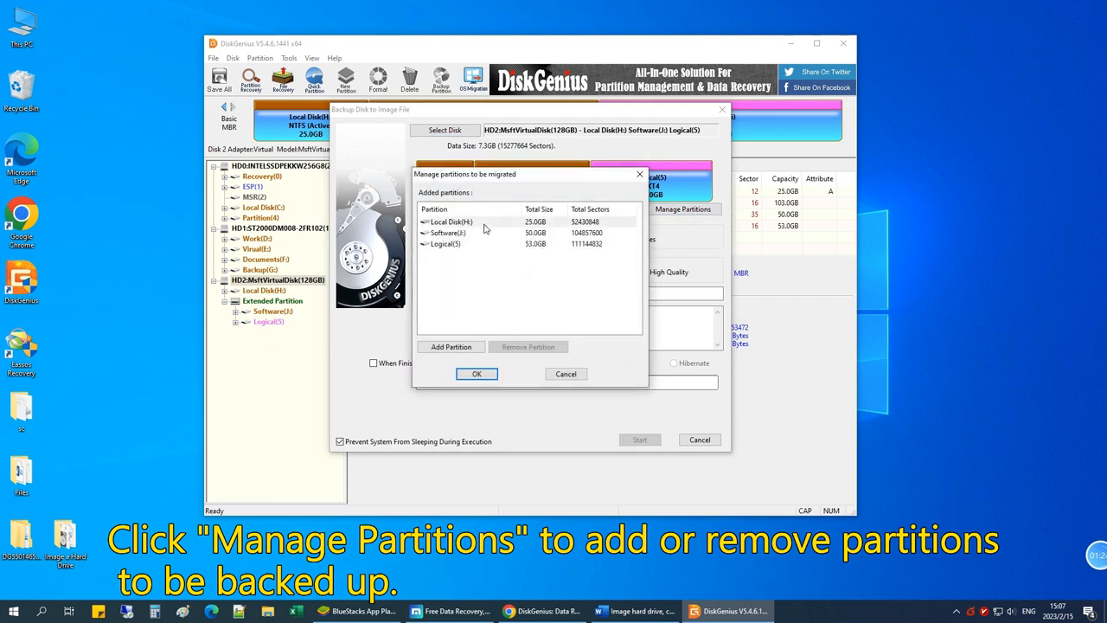
{"action": "left_click", "coordinate": [446, 242]}
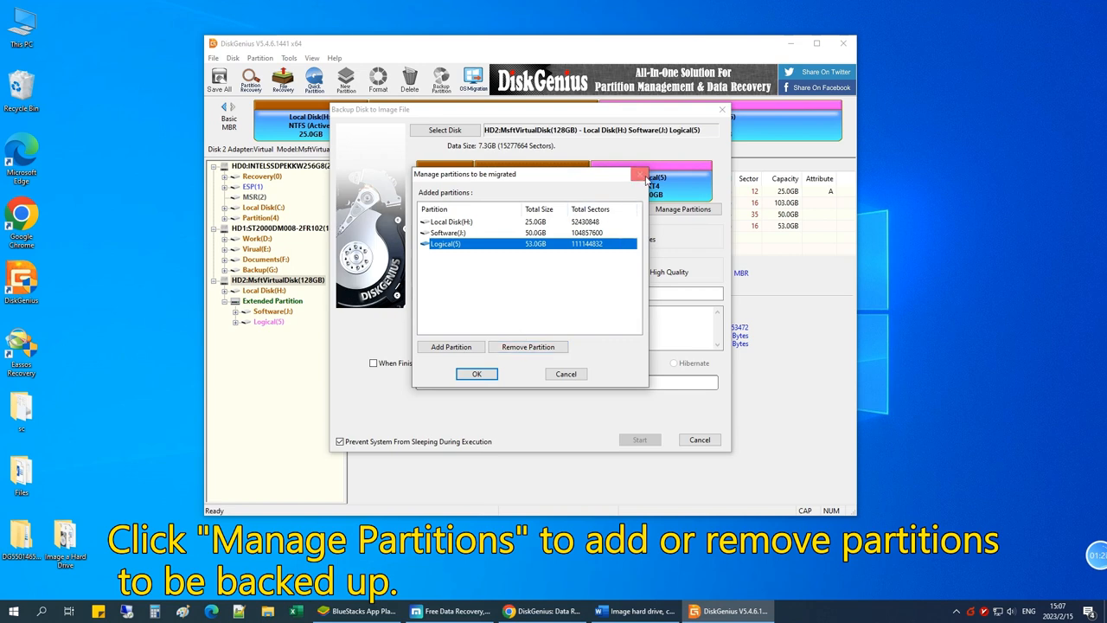
{"action": "left_click", "coordinate": [478, 373]}
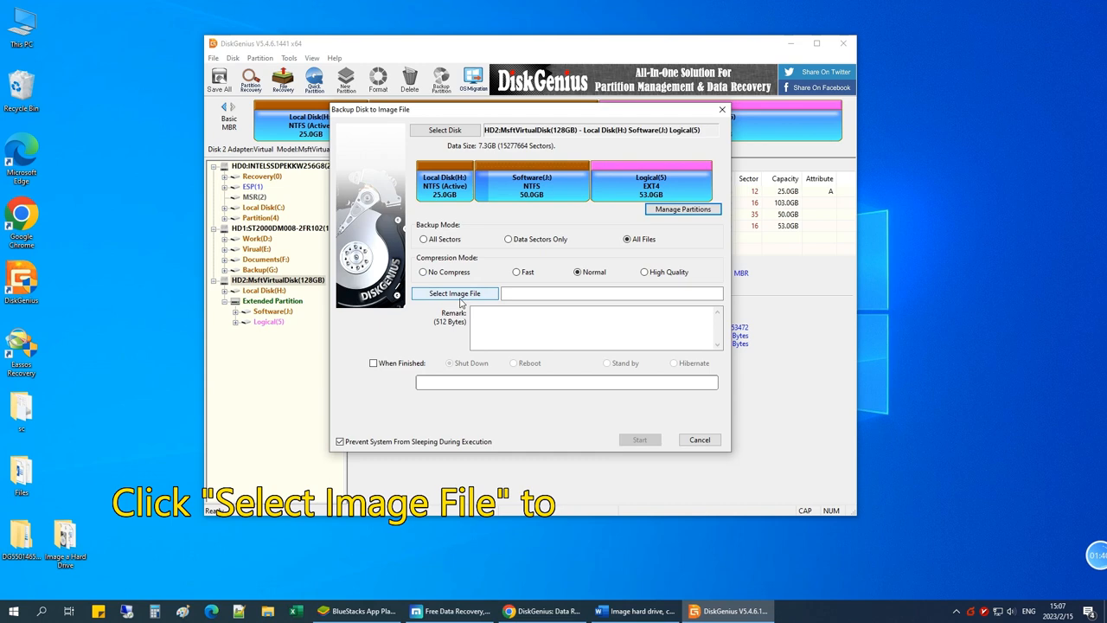
Step: Set the image destination to E:\Backups\HDDbackup.pmfx
{"action": "left_click", "coordinate": [453, 294]}
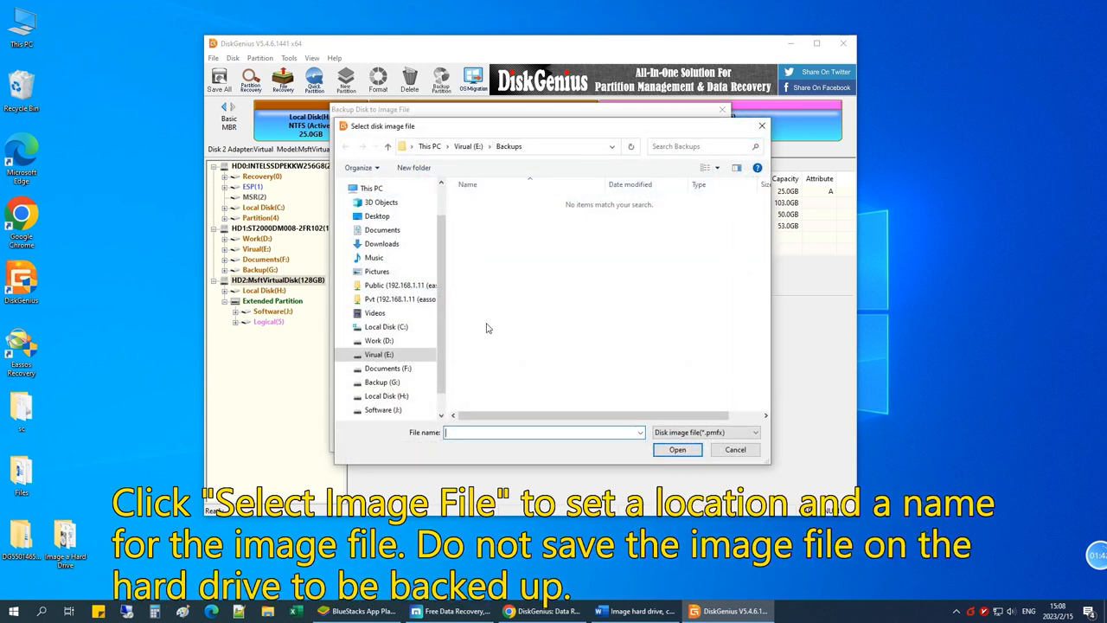
{"action": "scroll", "scroll_direction": "down", "scroll_amount": 3}
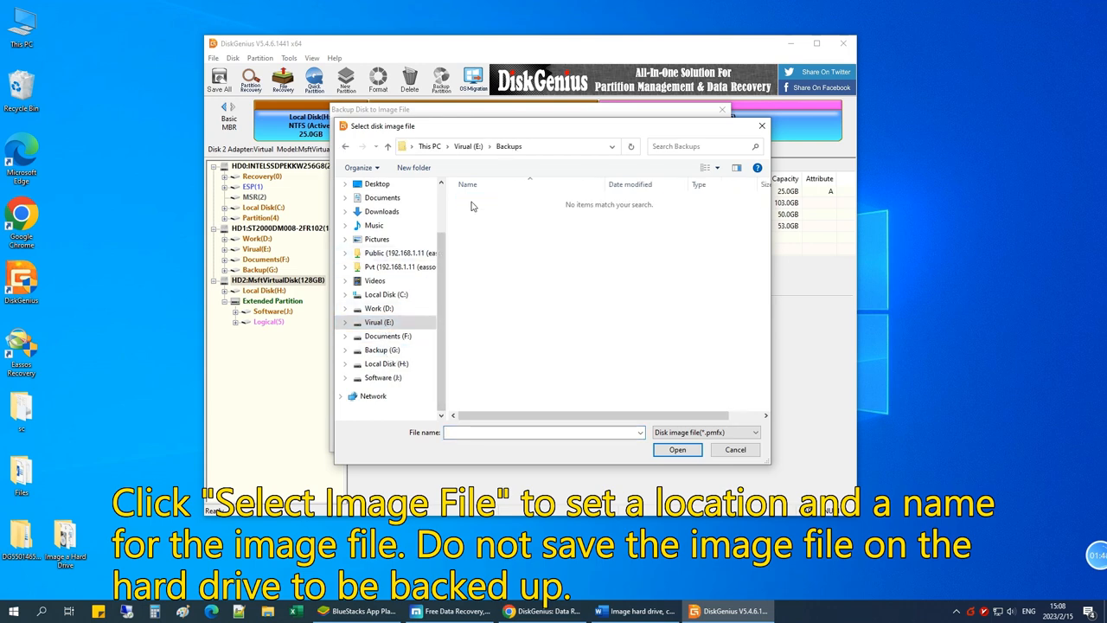
{"action": "left_click", "coordinate": [544, 433]}
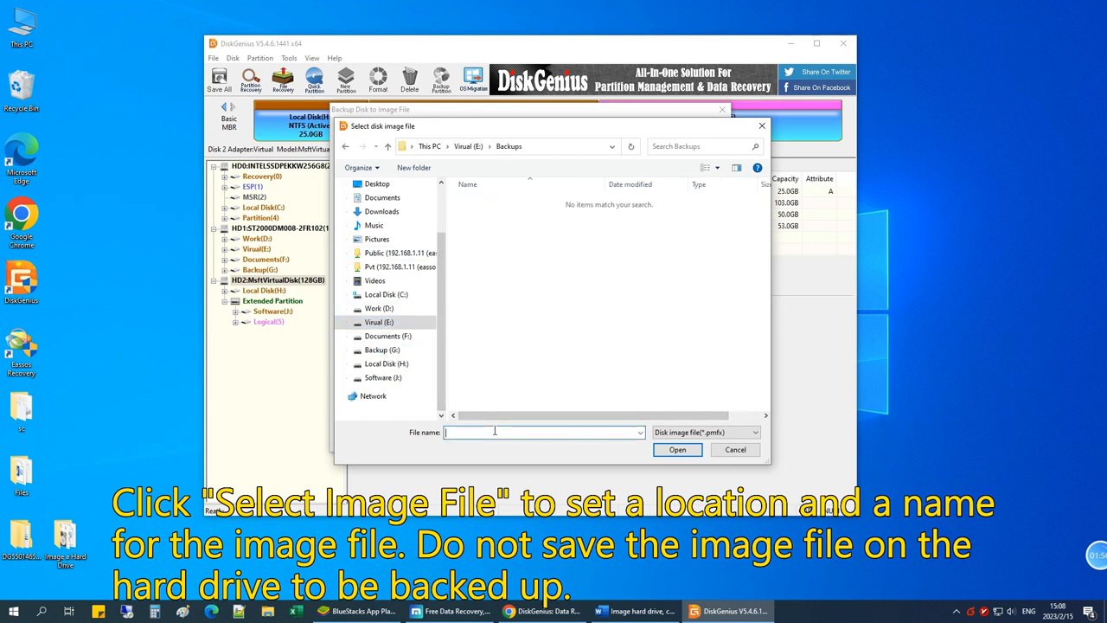
{"action": "type", "text": "HDDbackup"}
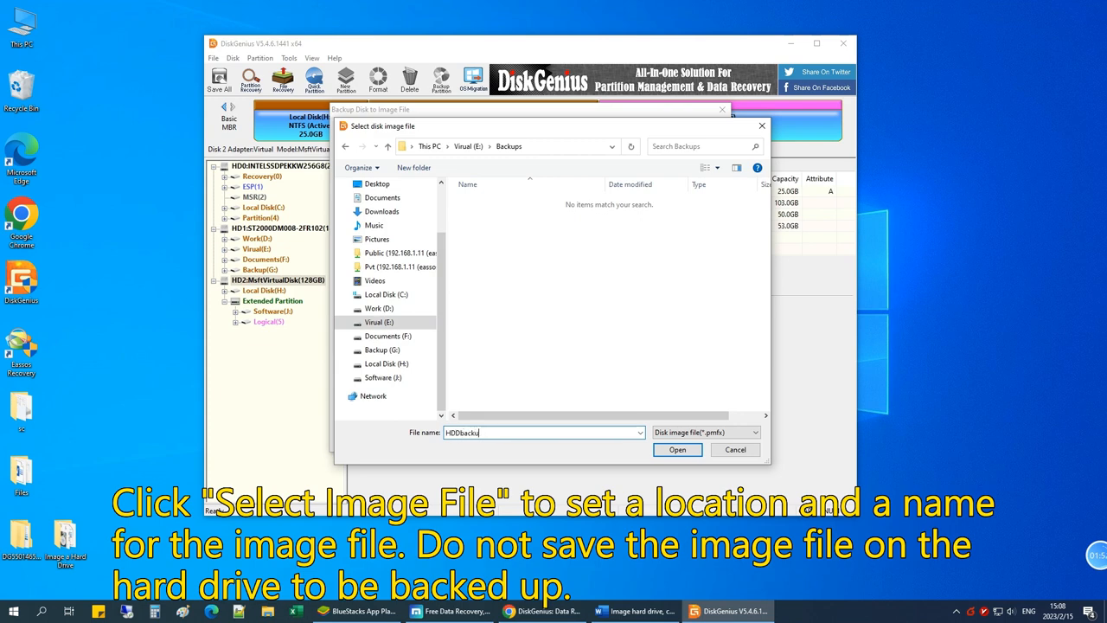
{"action": "left_click", "coordinate": [678, 450]}
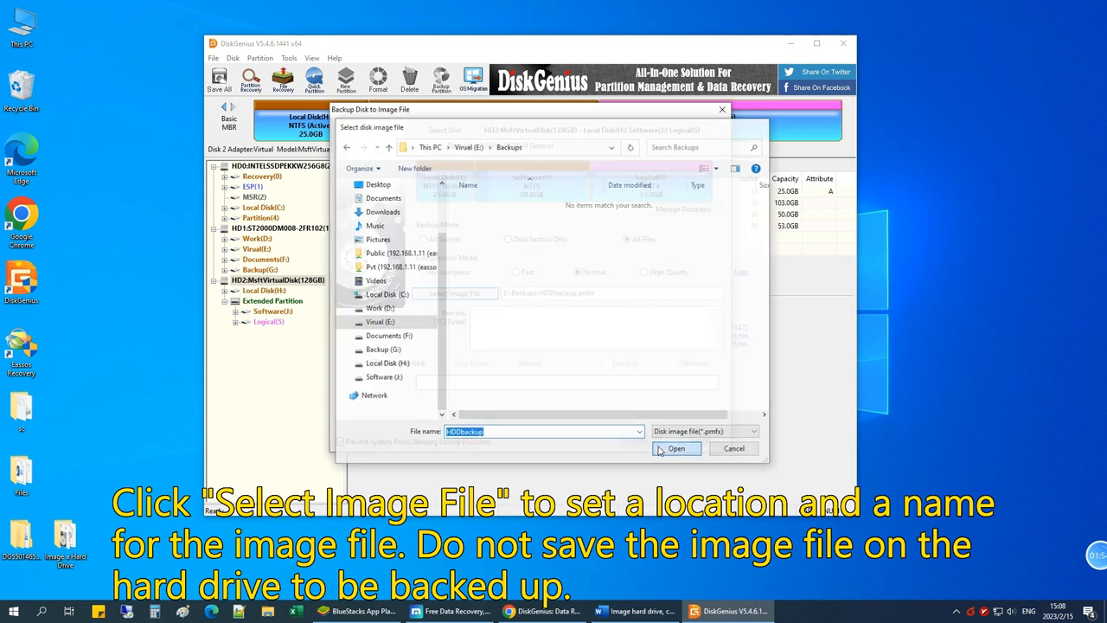
{"action": "left_click", "coordinate": [677, 448]}
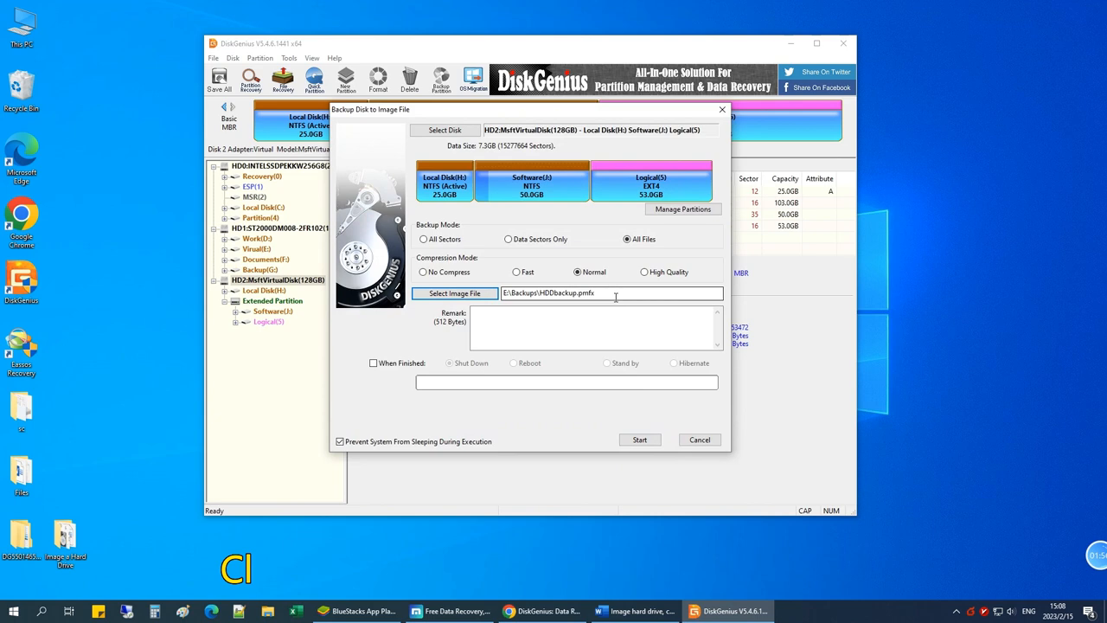
Step: Run the backup with the chosen execution mode until HDDbackup.pmfx completes, then dismiss it
{"action": "left_click", "coordinate": [640, 440]}
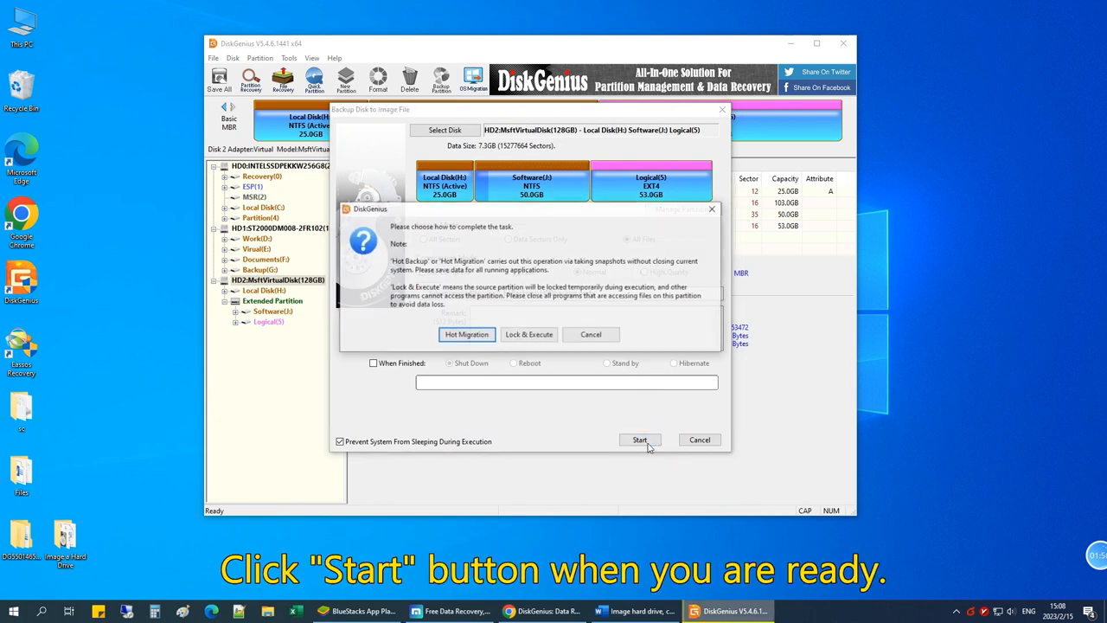
{"action": "left_click", "coordinate": [640, 440]}
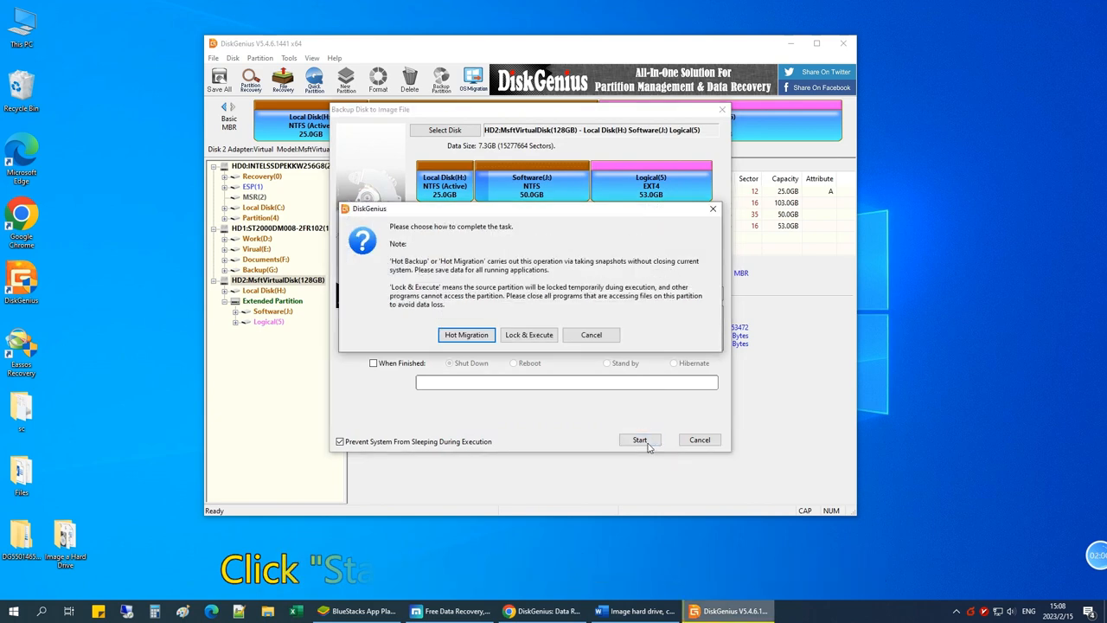
{"action": "mouse_move", "coordinate": [517, 353]}
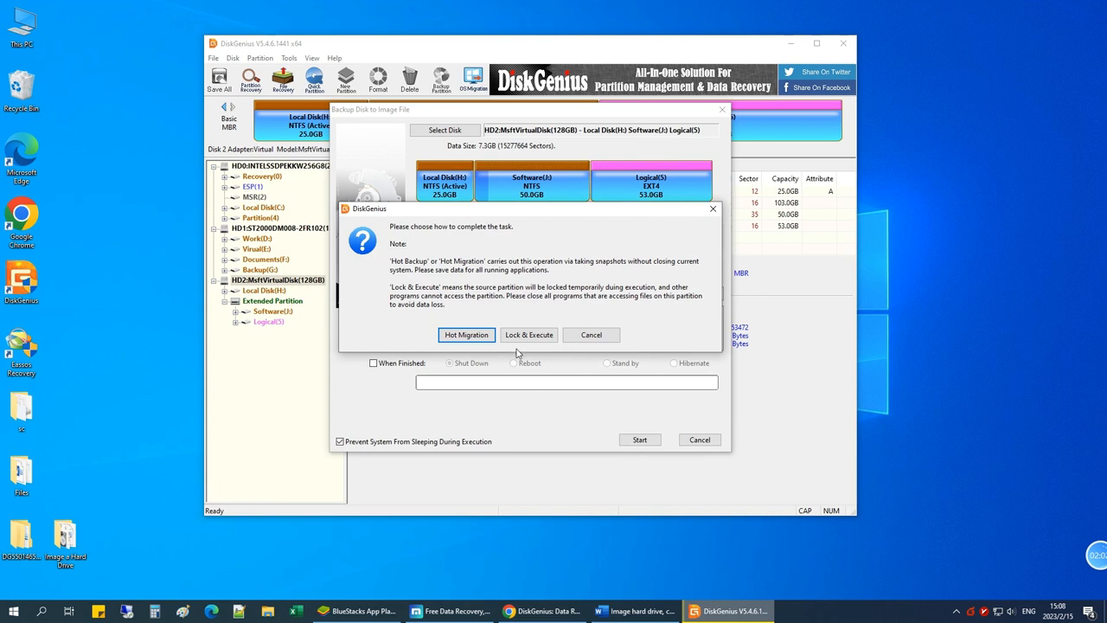
{"action": "left_click", "coordinate": [467, 336]}
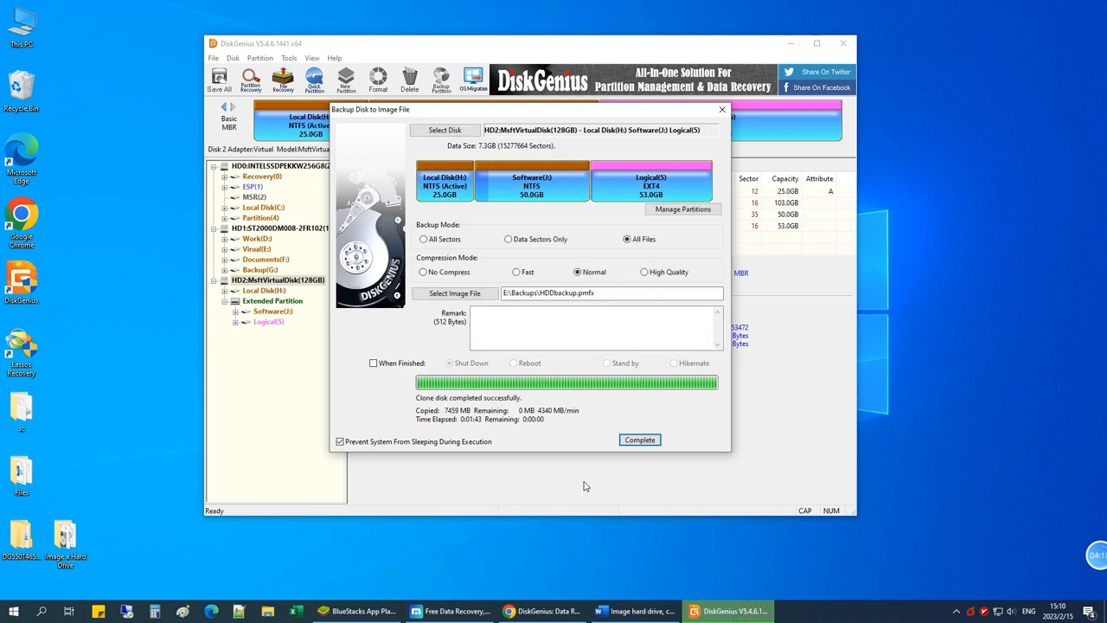
{"action": "left_click", "coordinate": [640, 439]}
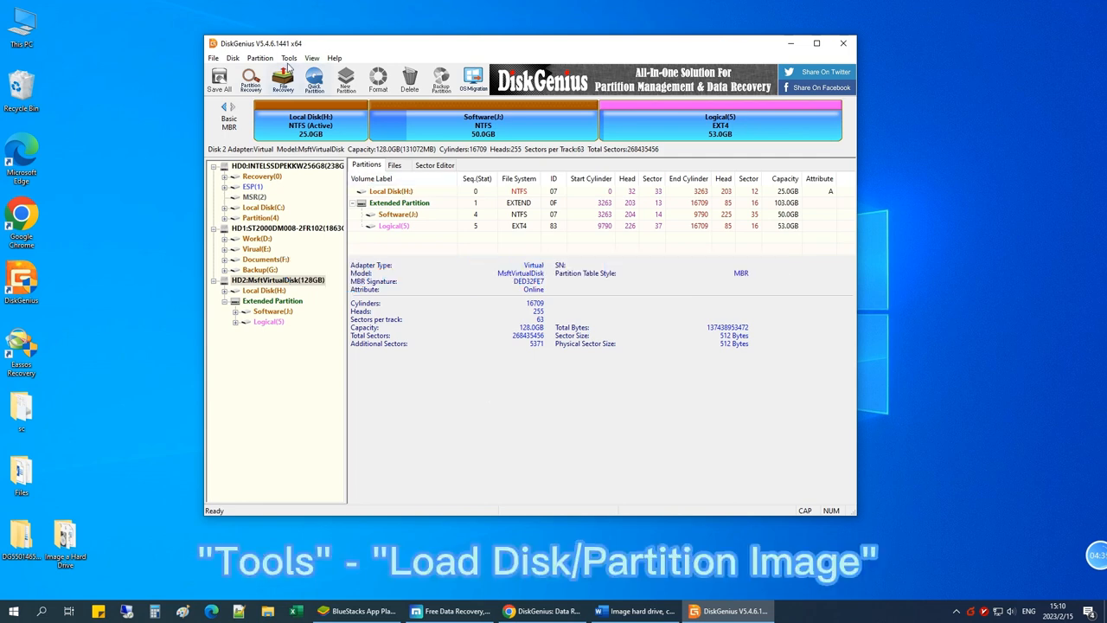
Step: Load E:\Backups\HDDbackup.pmfx via Tools > Load Disk/Partition Image
{"action": "left_click", "coordinate": [288, 59]}
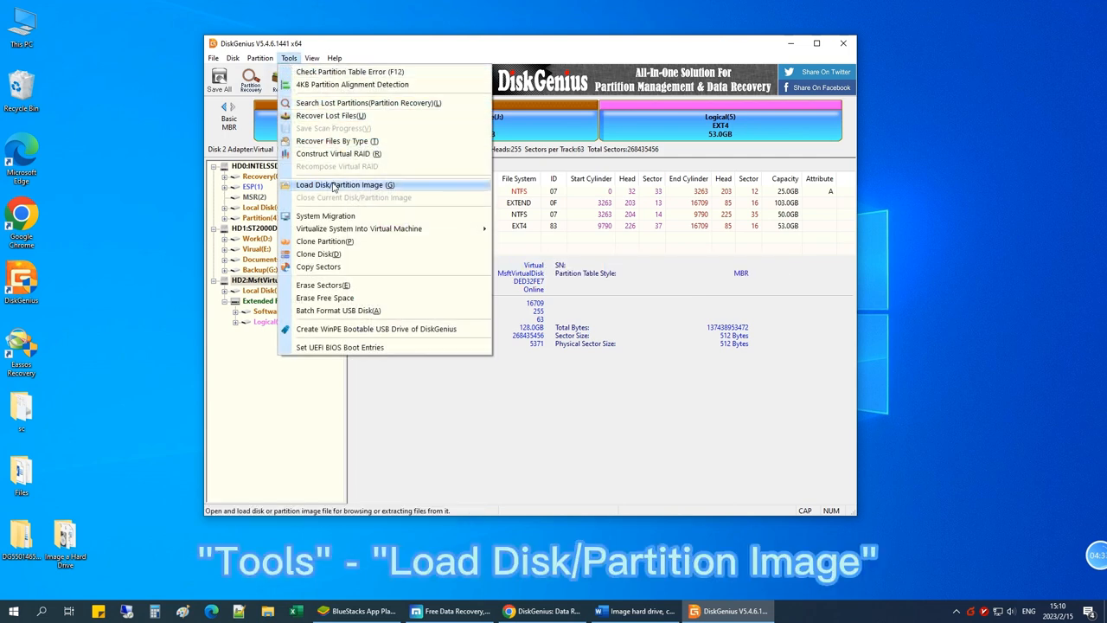
{"action": "left_click", "coordinate": [344, 183]}
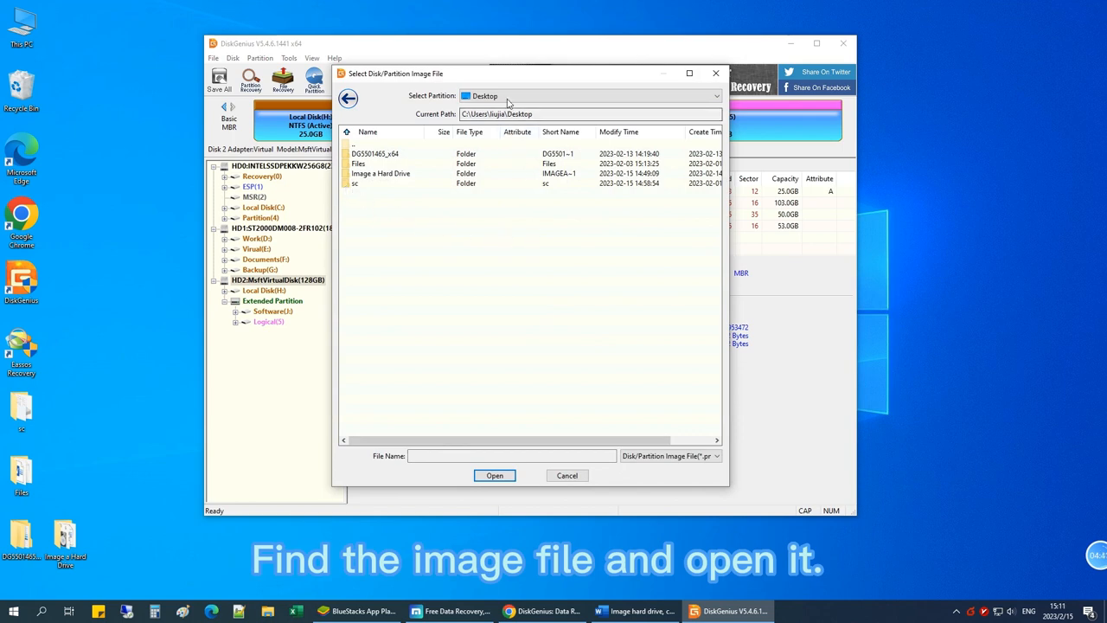
{"action": "left_click", "coordinate": [716, 96]}
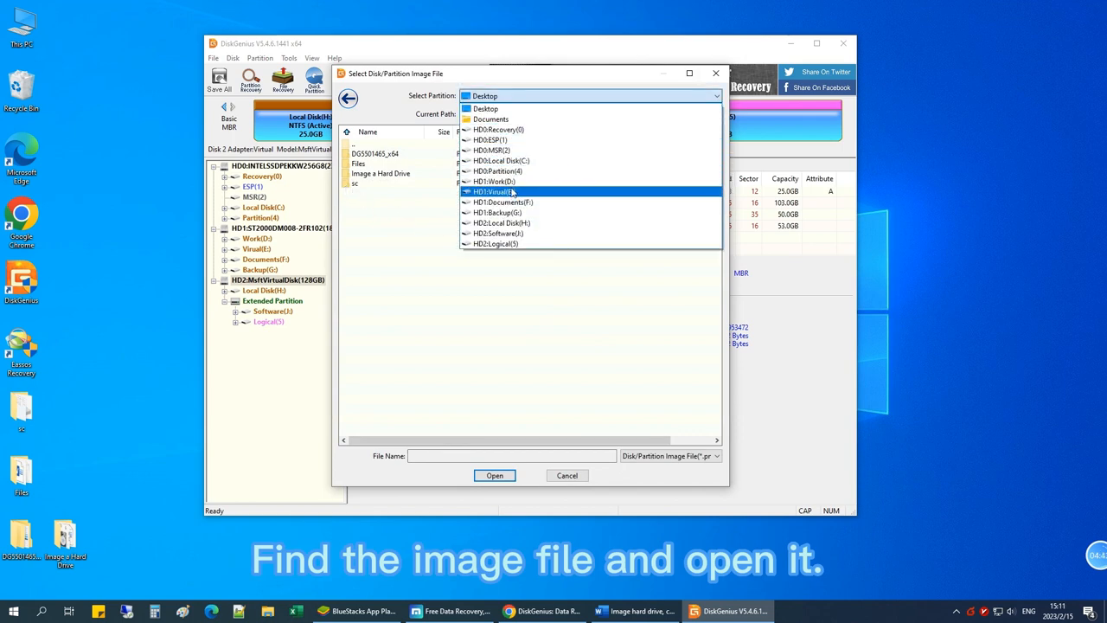
{"action": "left_click", "coordinate": [495, 191]}
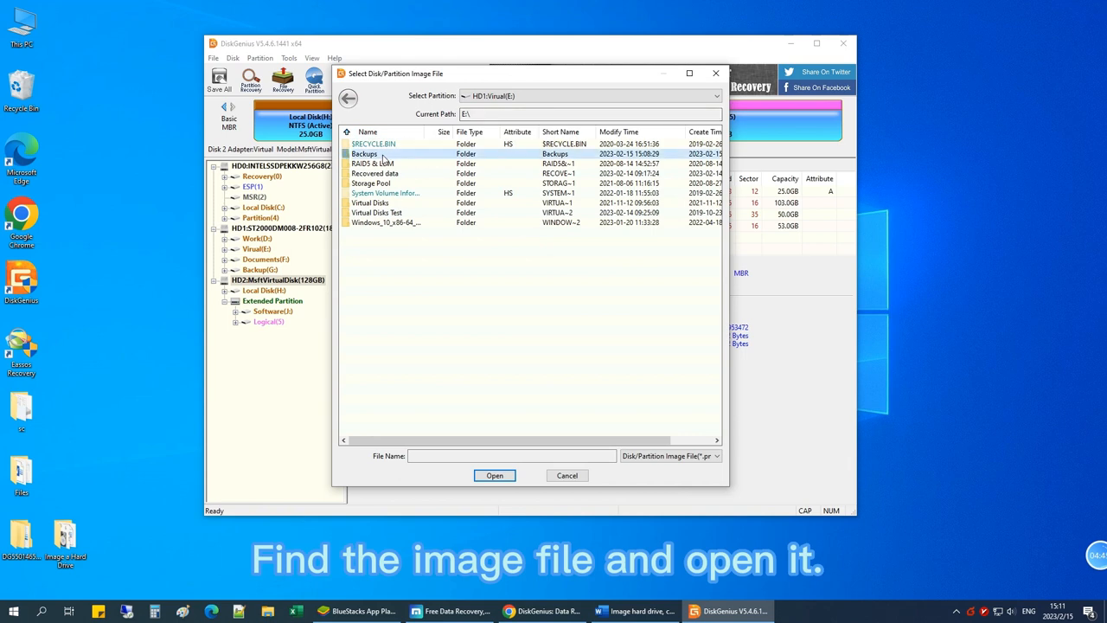
{"action": "double_click", "coordinate": [363, 154]}
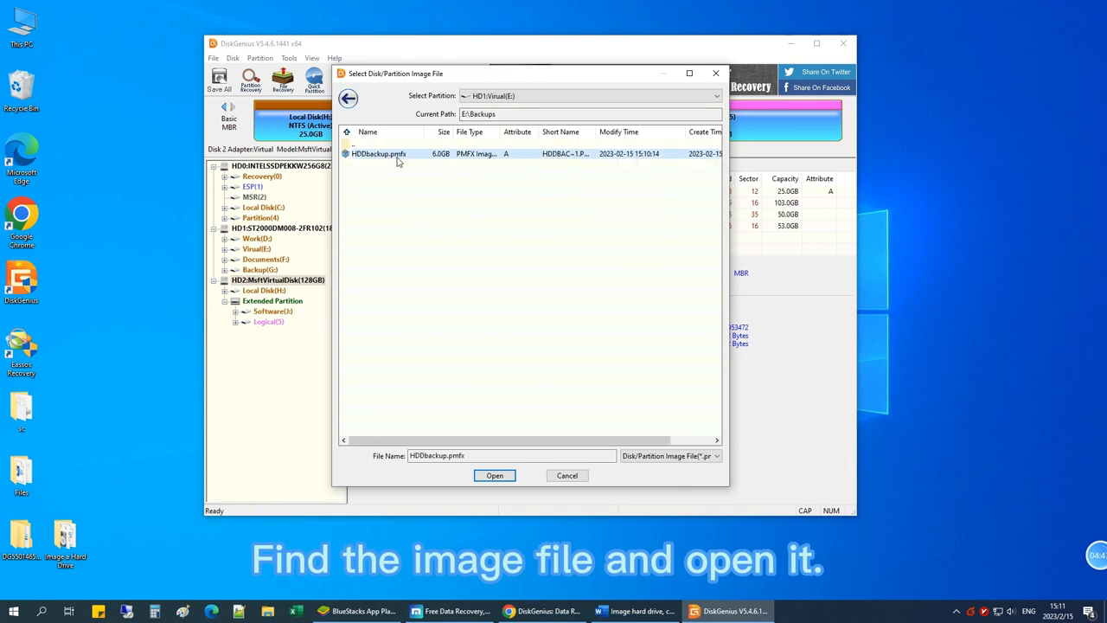
{"action": "left_click", "coordinate": [495, 474]}
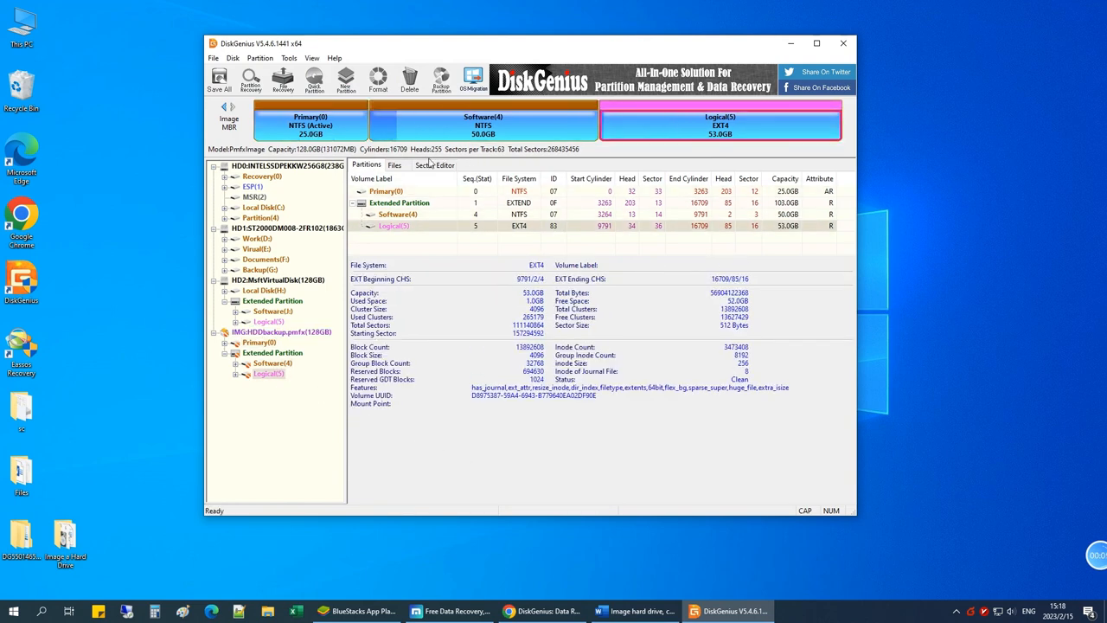
Step: List the Primary partition's files and preview IMG_20210424_161202.jpg
{"action": "left_click", "coordinate": [260, 342]}
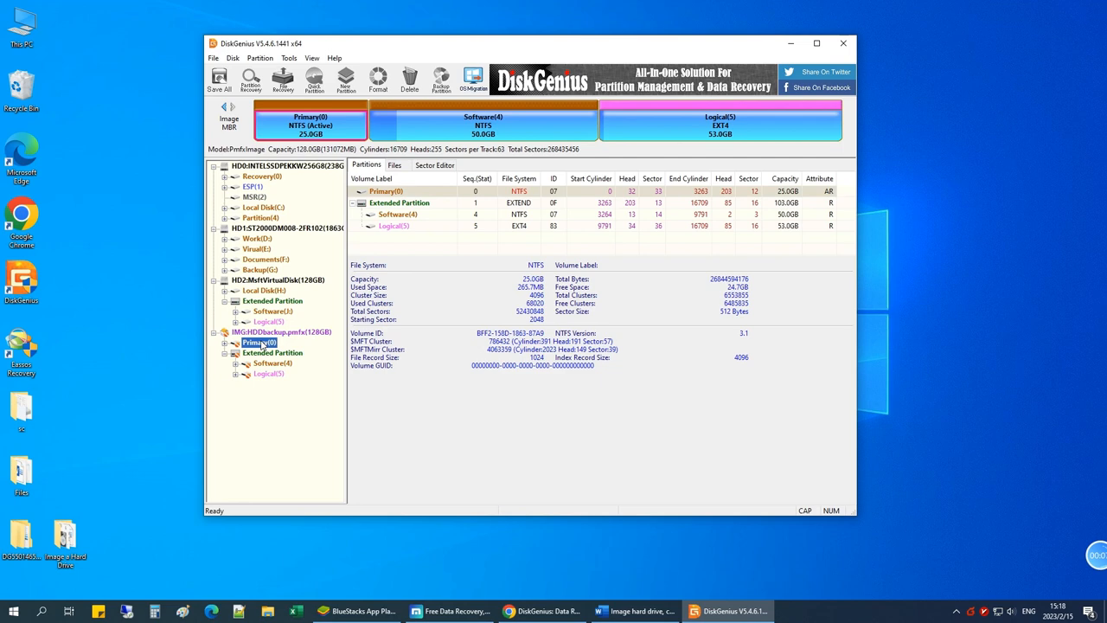
{"action": "left_click", "coordinate": [394, 165]}
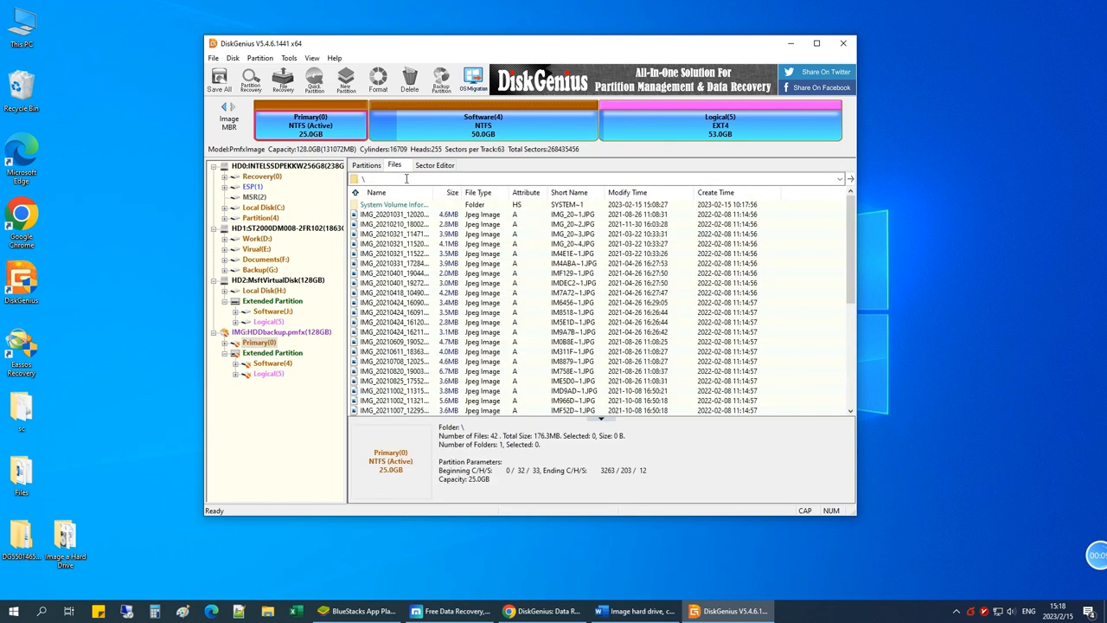
{"action": "left_click", "coordinate": [394, 322]}
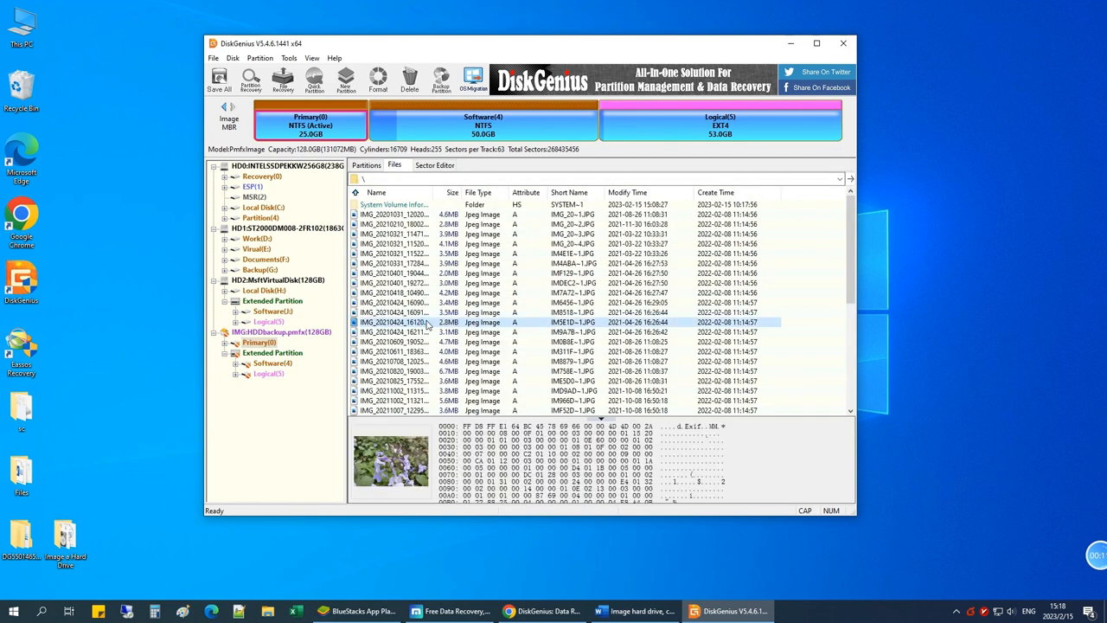
{"action": "double_click", "coordinate": [394, 322]}
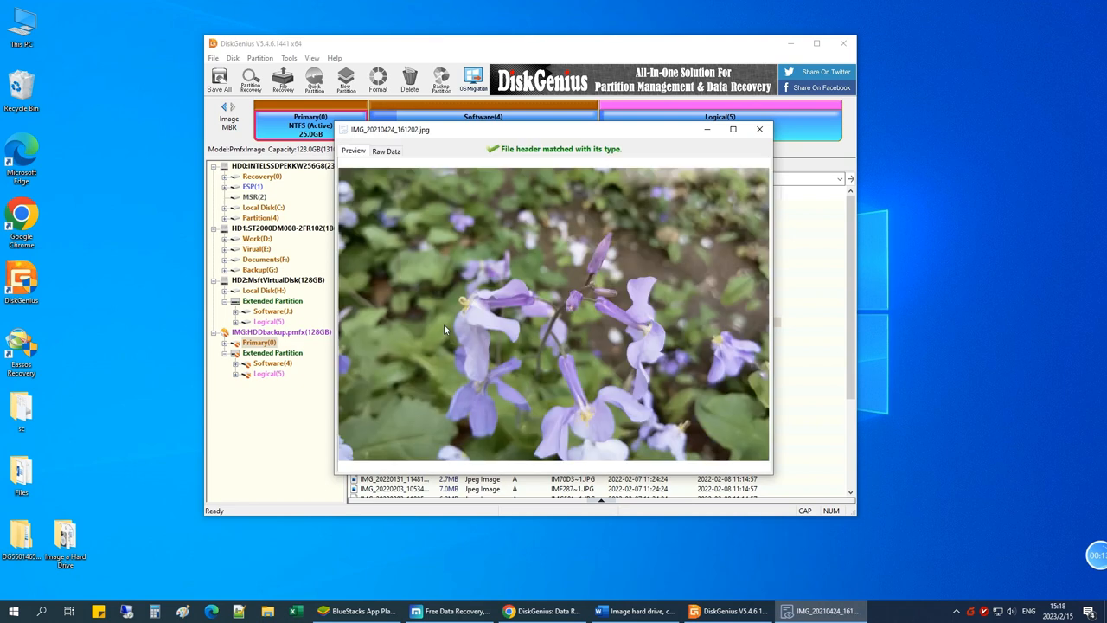
{"action": "left_click", "coordinate": [760, 128]}
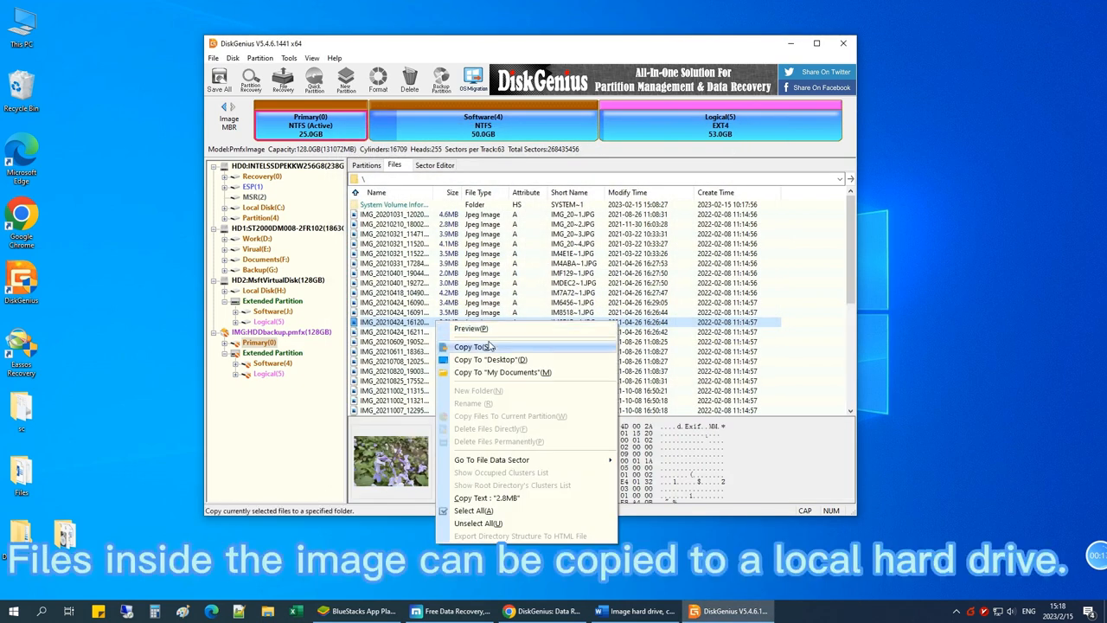
Step: Copy IMG_20210424_161202.jpg to the Desktop with Copy To and dismiss the completion notice
{"action": "left_click", "coordinate": [471, 346]}
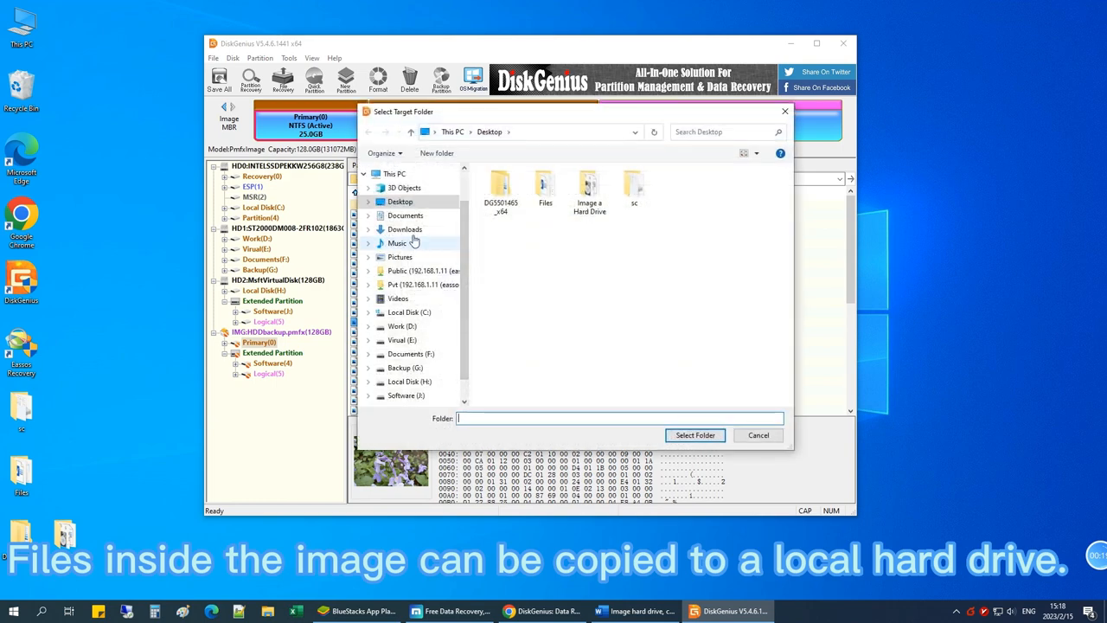
{"action": "left_click", "coordinate": [400, 201]}
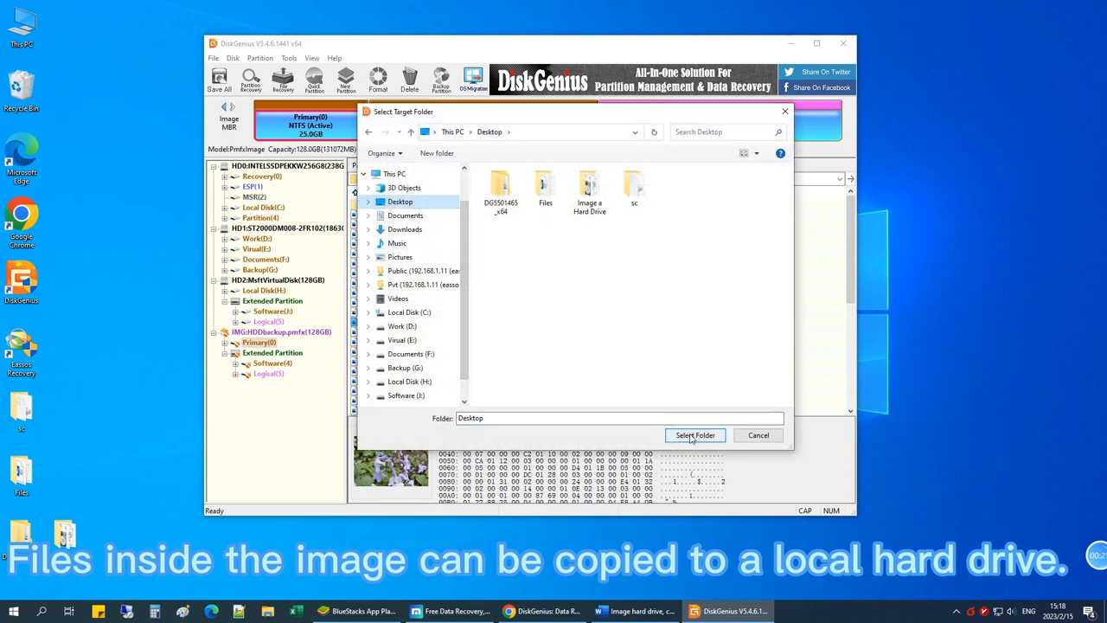
{"action": "left_click", "coordinate": [696, 436]}
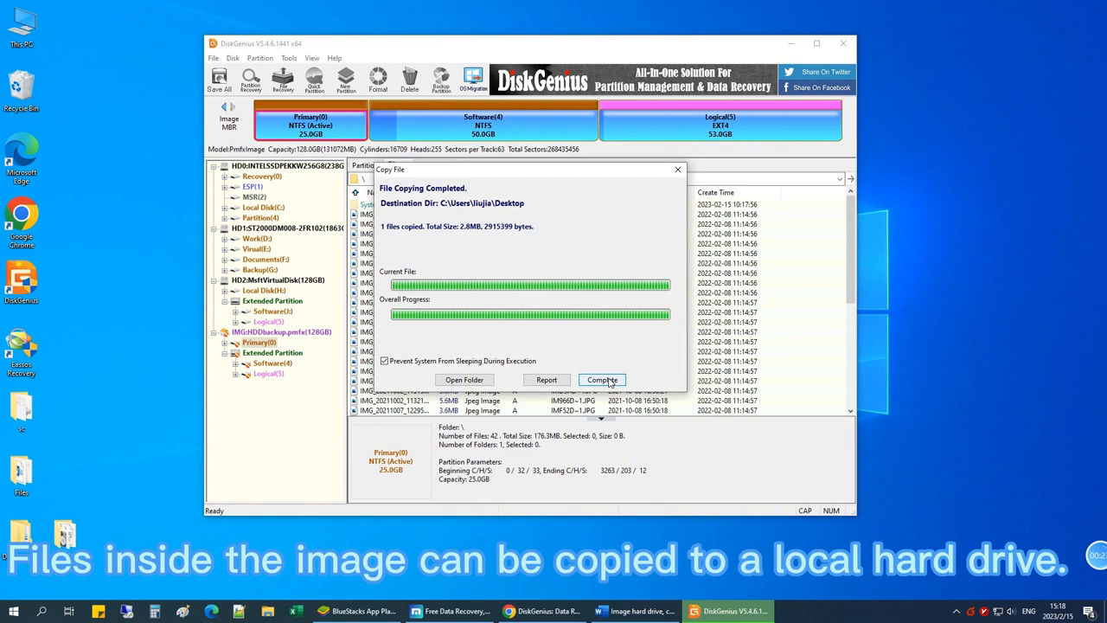
{"action": "left_click", "coordinate": [602, 380]}
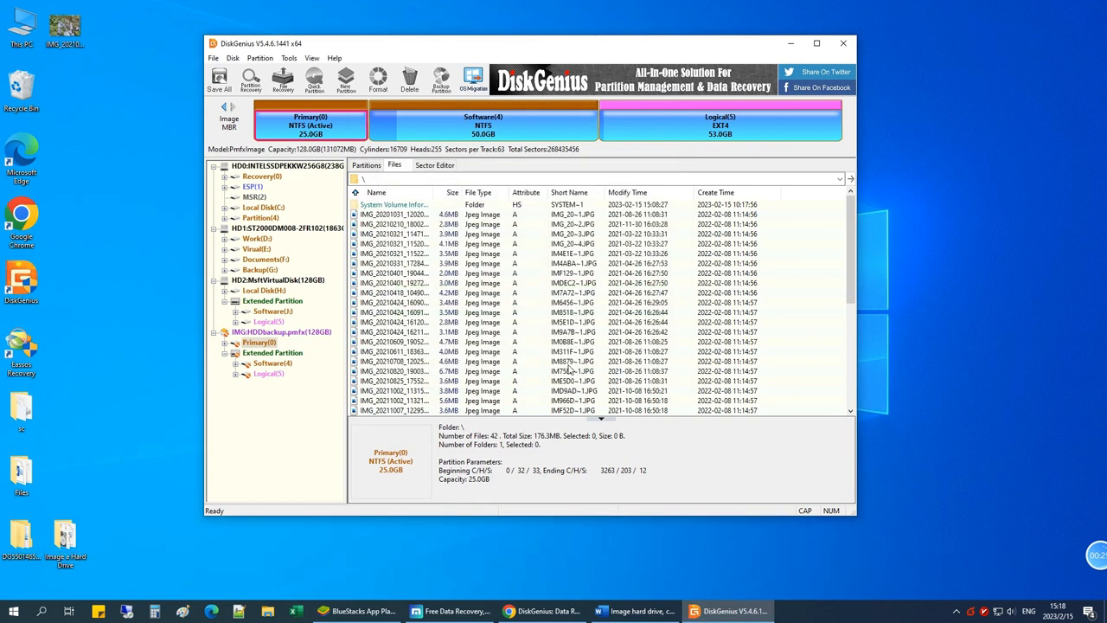